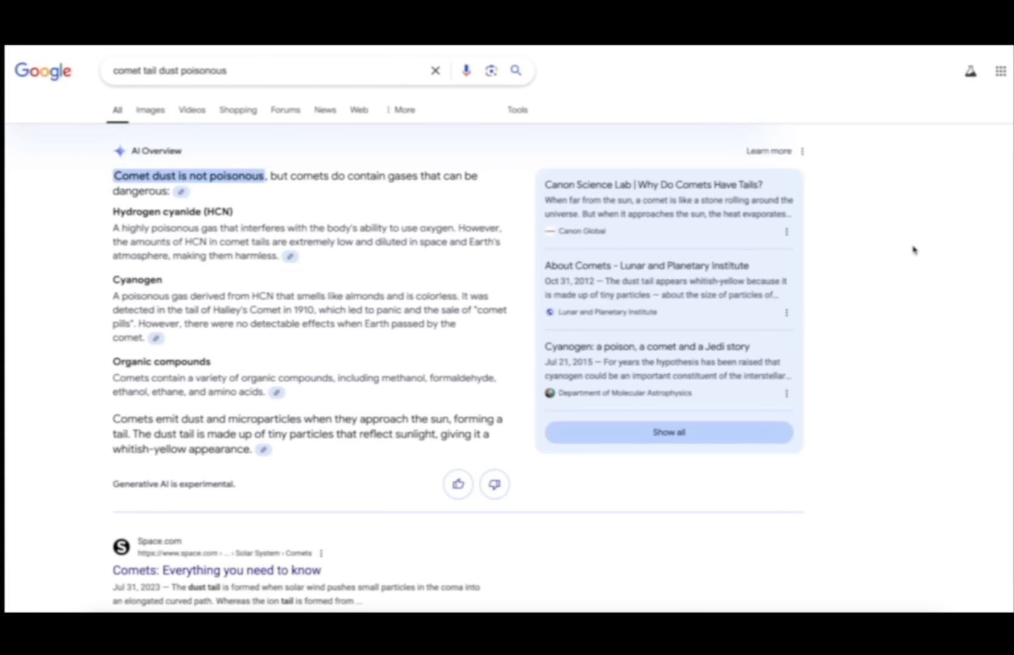
mouse_move(888, 305)
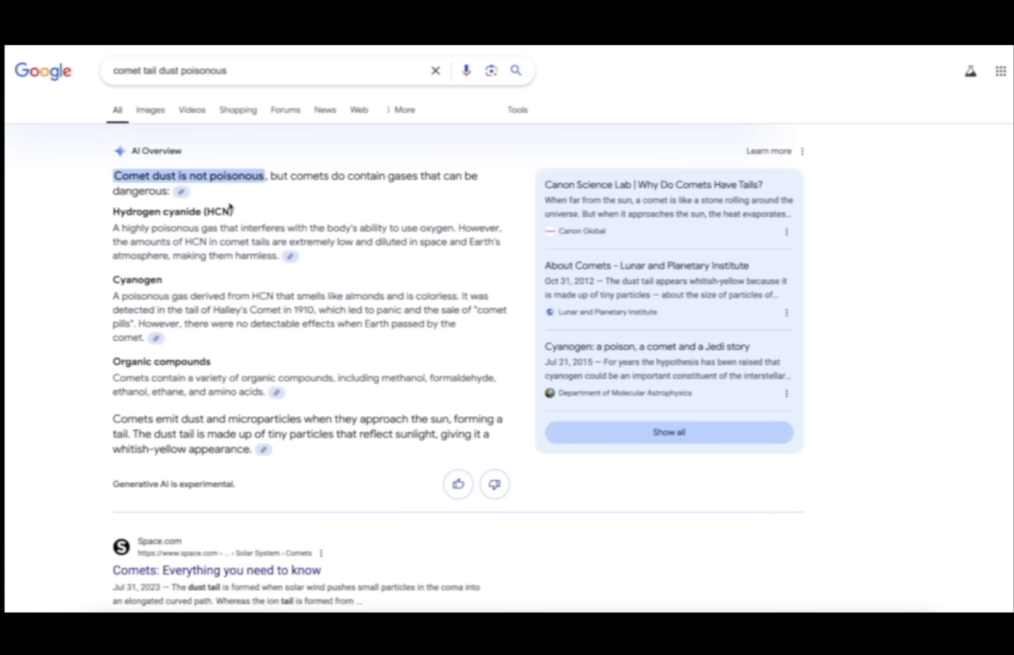
mouse_move(129, 232)
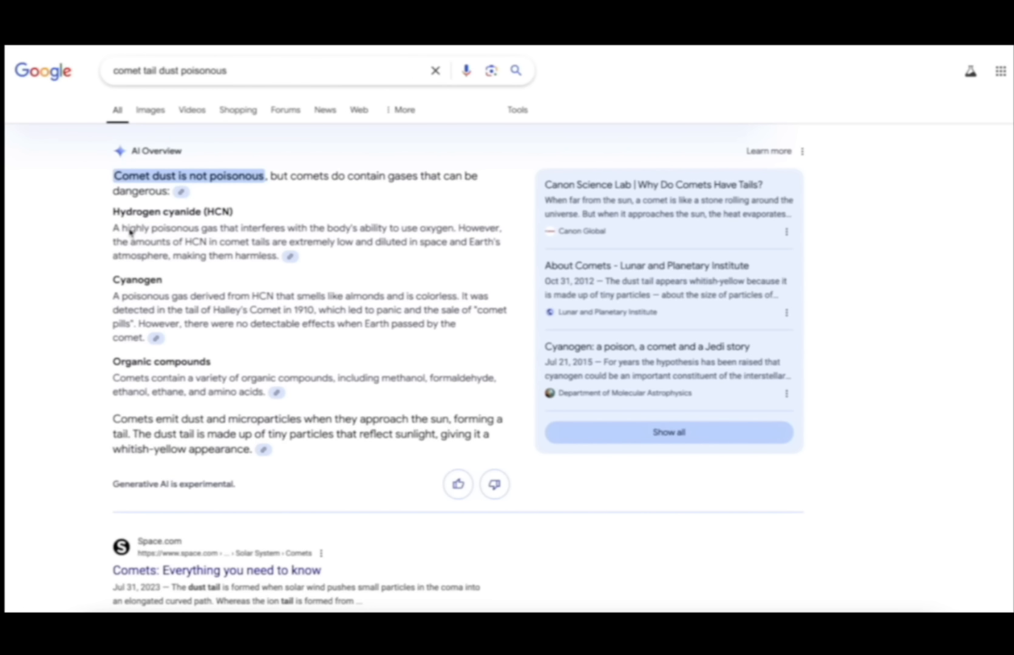
mouse_move(147, 254)
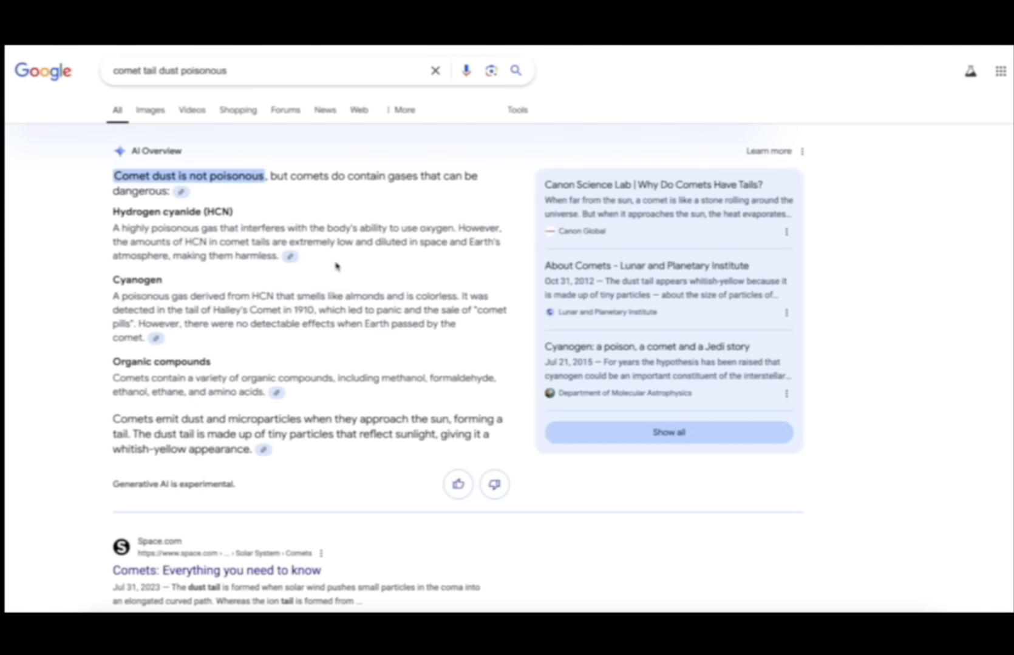
mouse_move(372, 266)
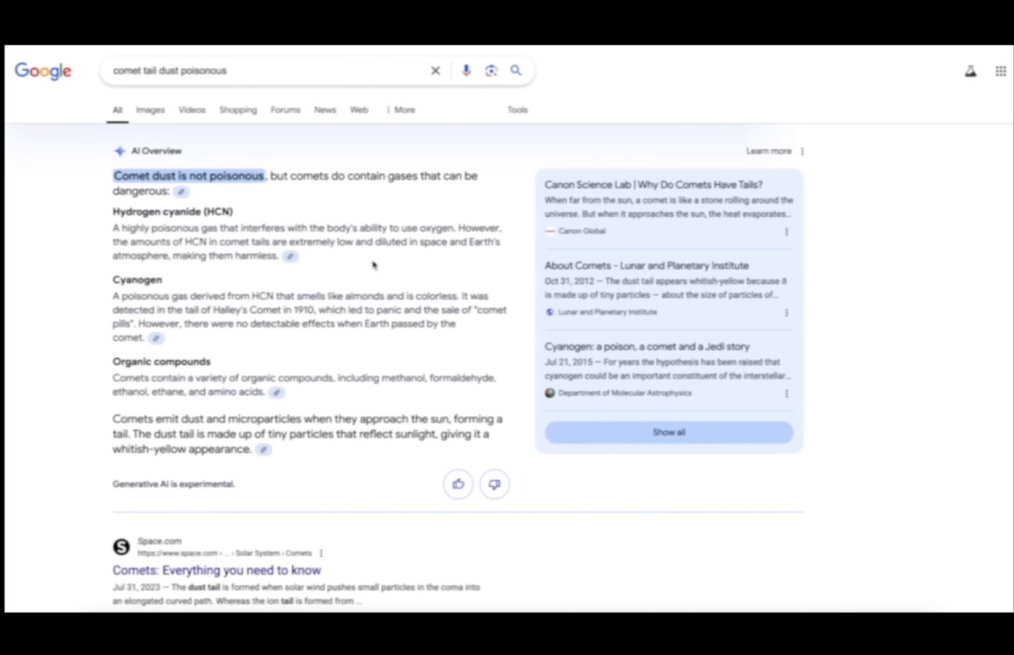
mouse_move(377, 265)
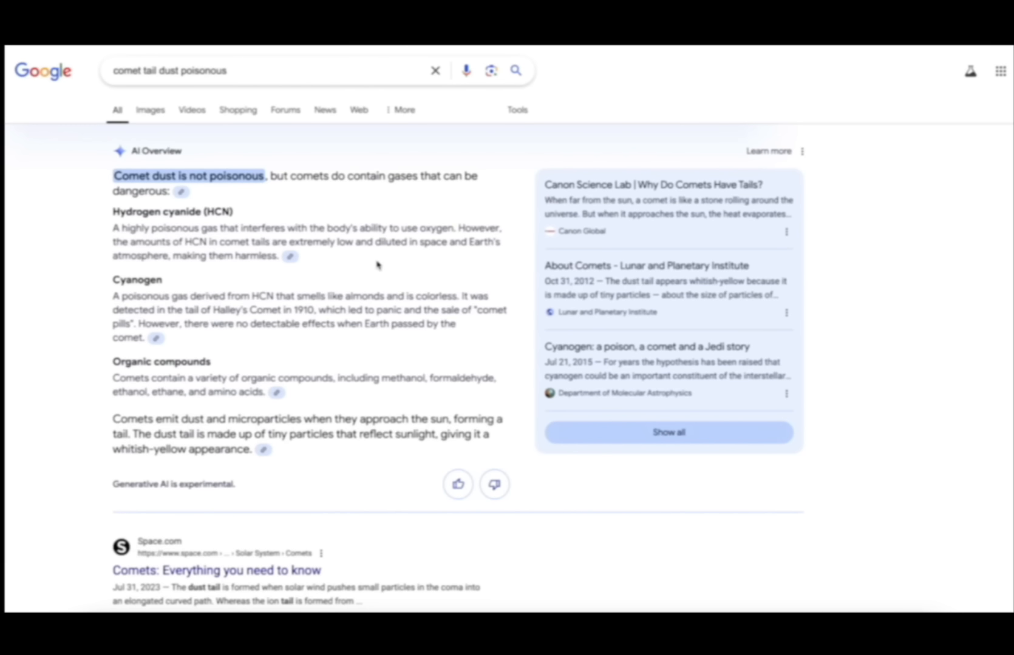
mouse_move(417, 259)
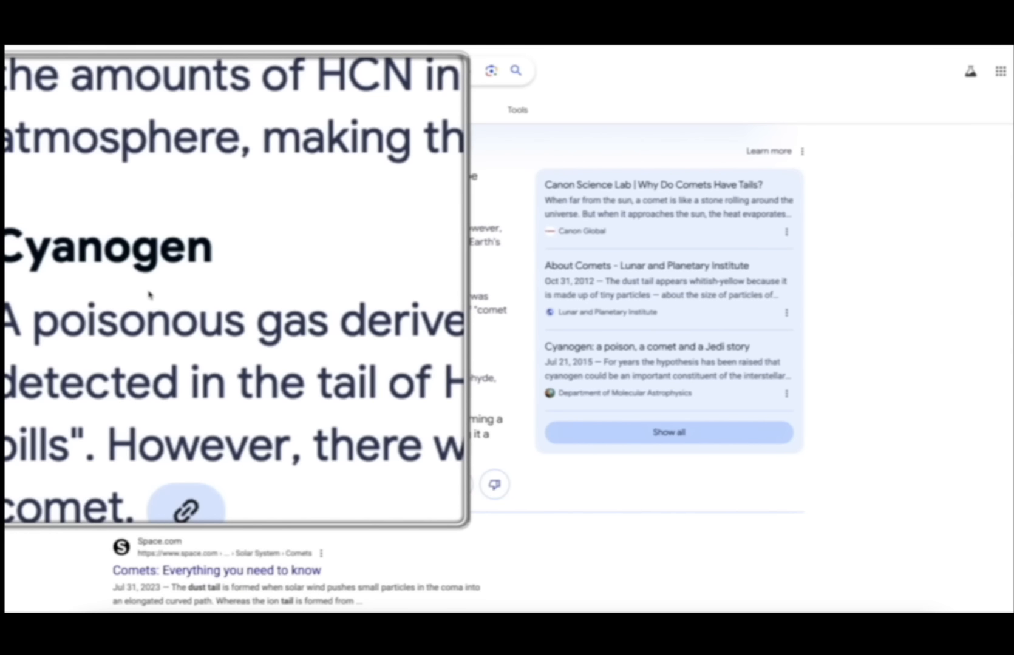
Scroll the AI Overview to the line saying comet dust is not poisonous
scroll(down, 3)
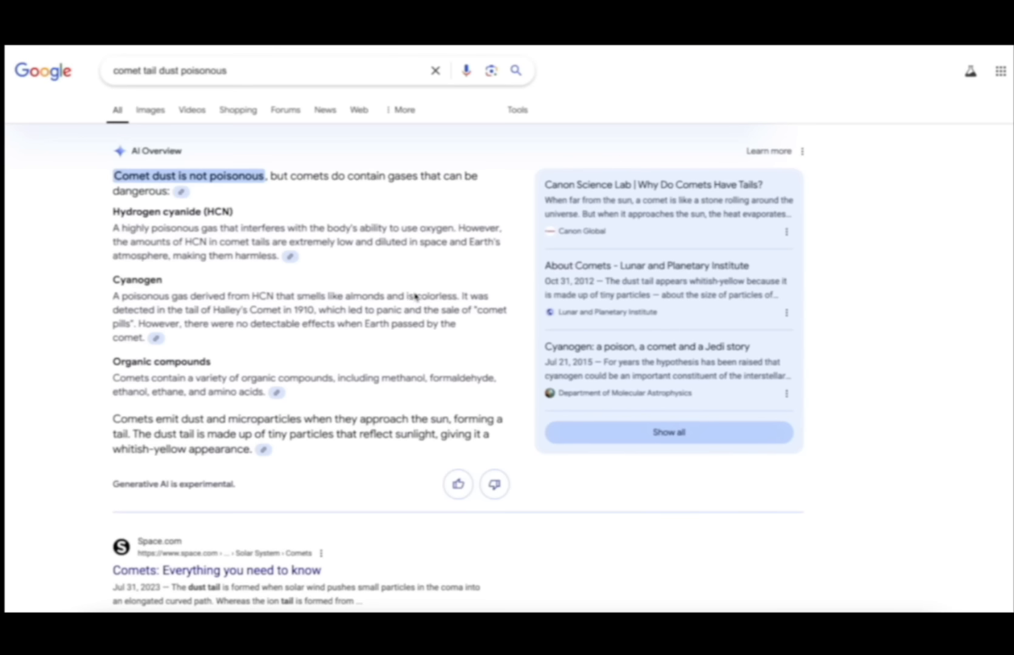
mouse_move(251, 327)
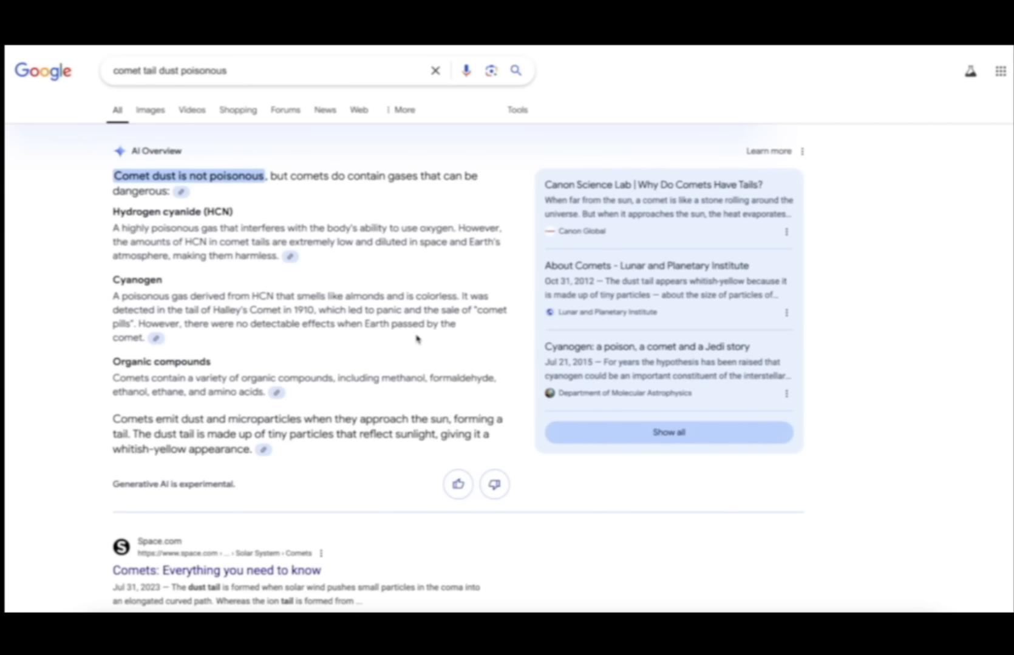
mouse_move(736, 187)
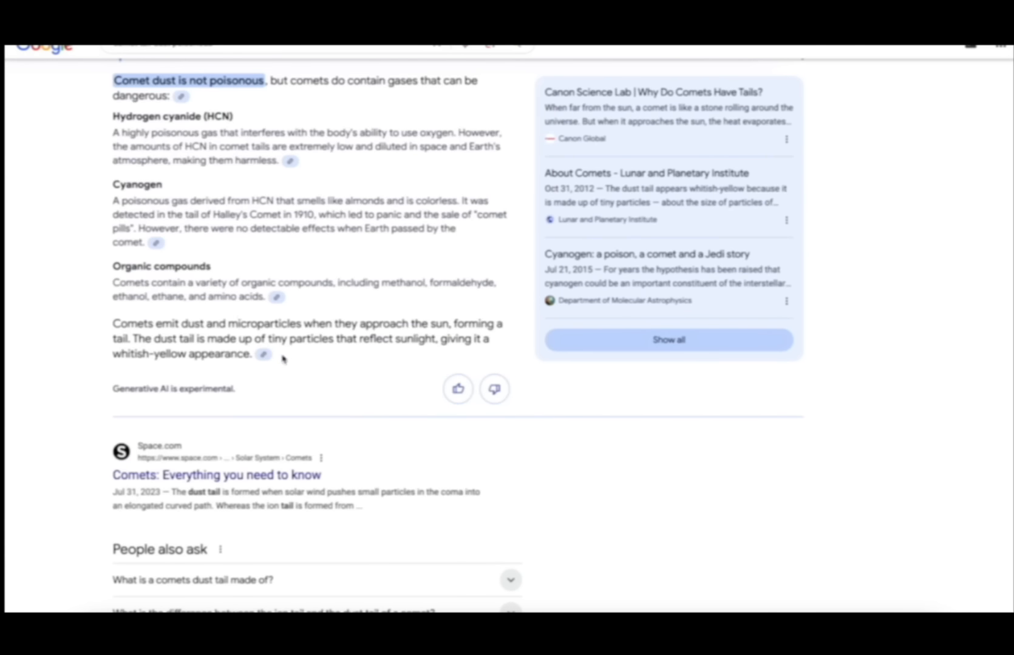
mouse_move(867, 338)
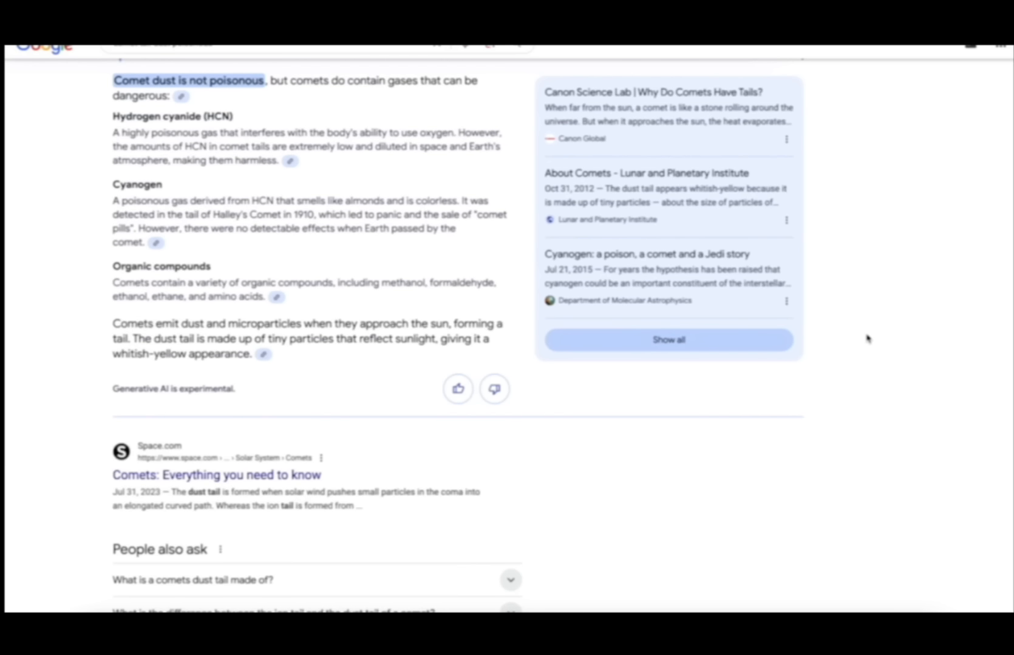
mouse_move(896, 341)
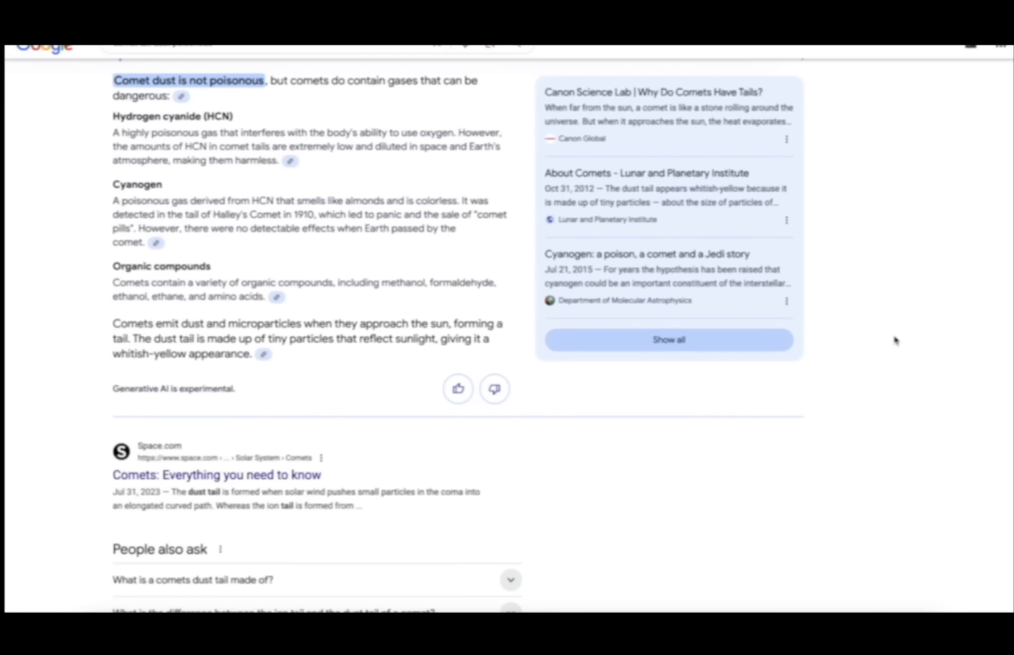
mouse_move(913, 322)
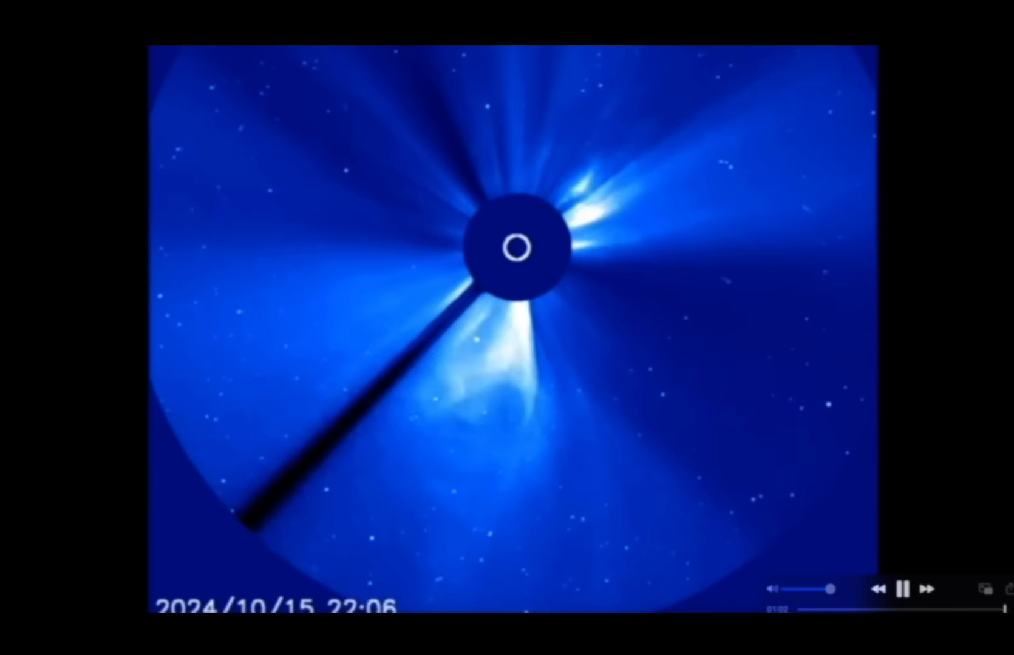
Pause the coronagraph clip in QuickTime on the bright comet tail frame
click(905, 606)
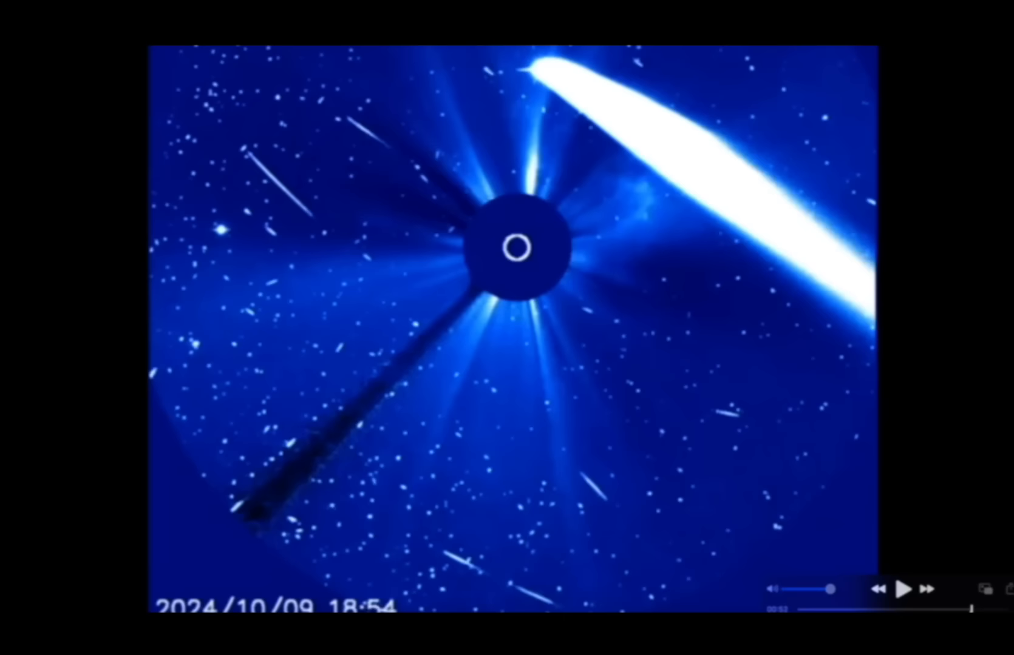
click(905, 589)
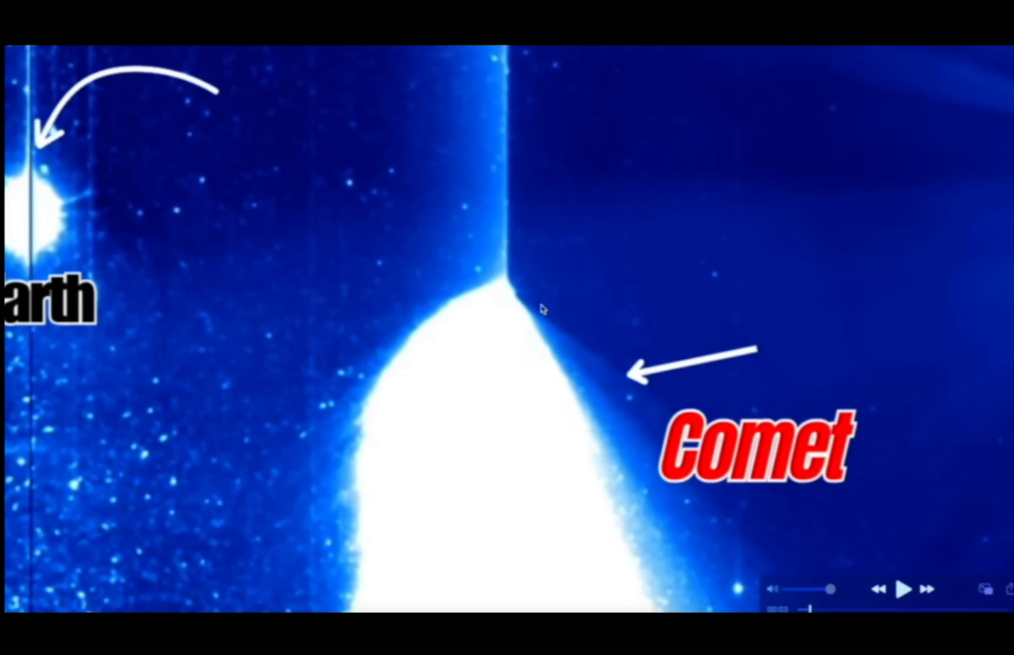
mouse_move(519, 345)
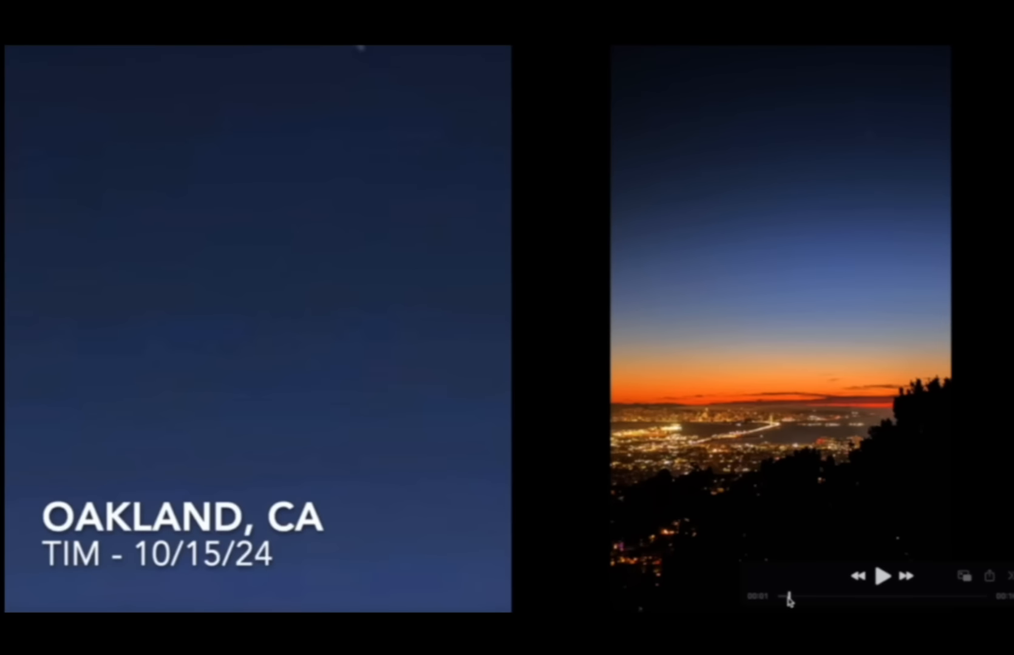
Advance the QuickTime video to the side-by-side comet tail photos by Aaron Sutherland
click(885, 576)
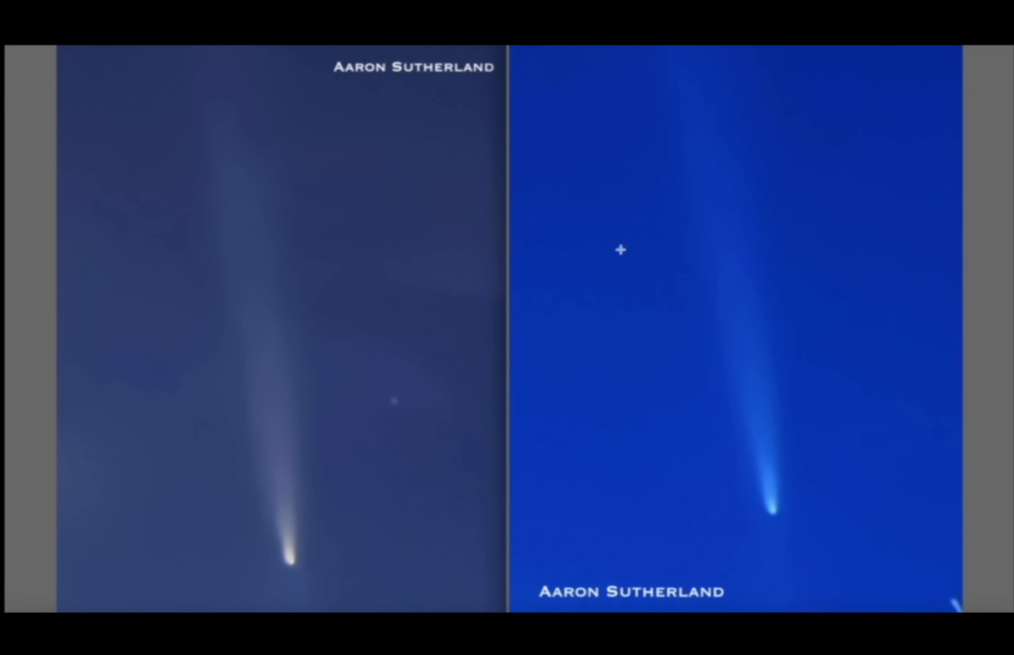
mouse_move(921, 233)
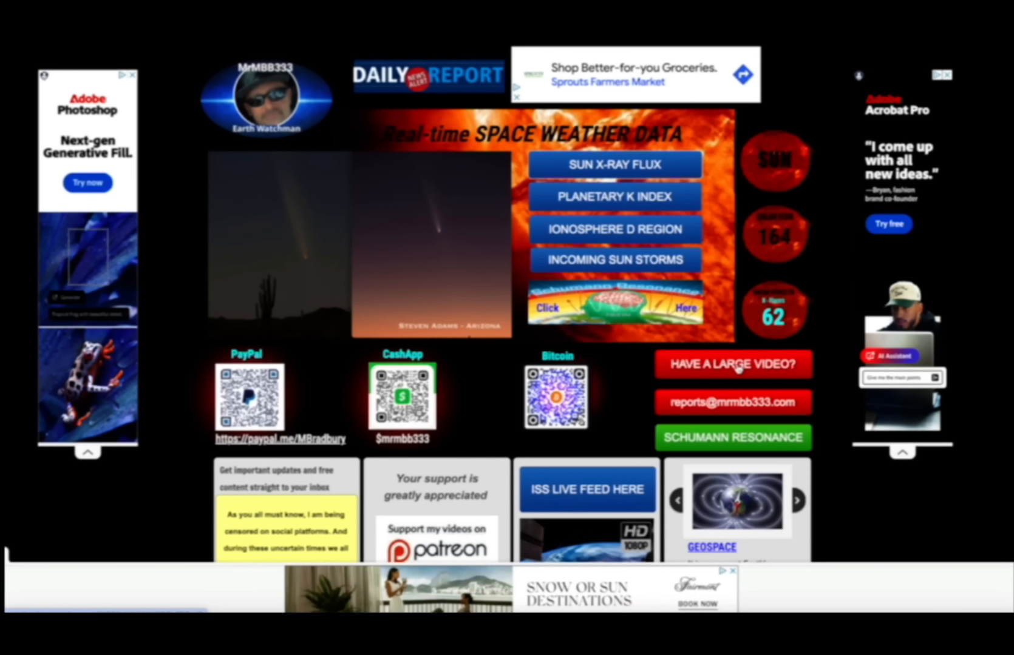
mouse_move(799, 351)
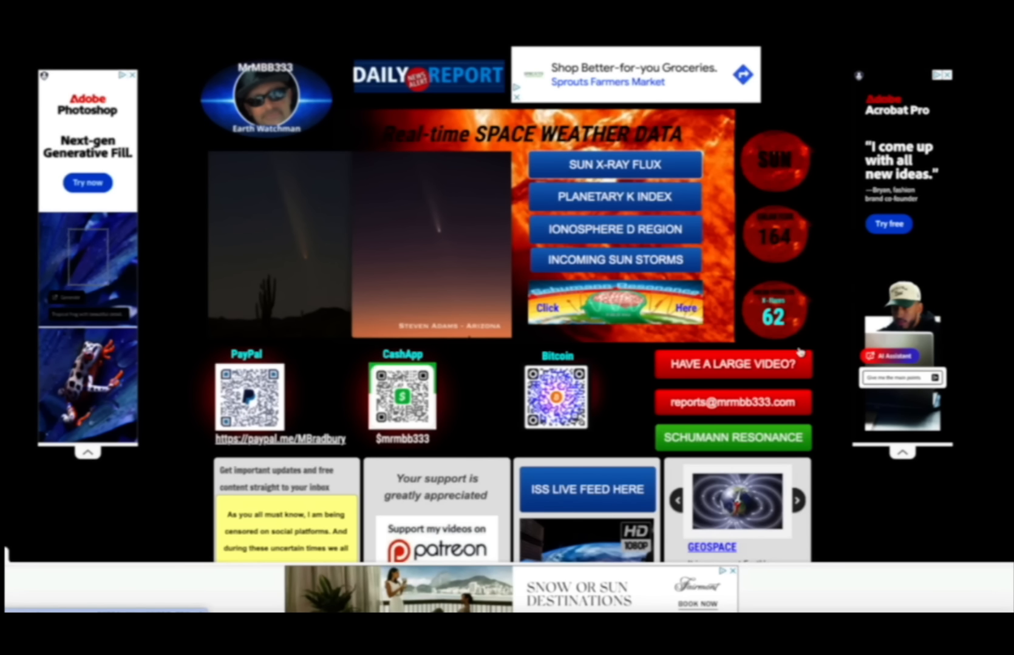